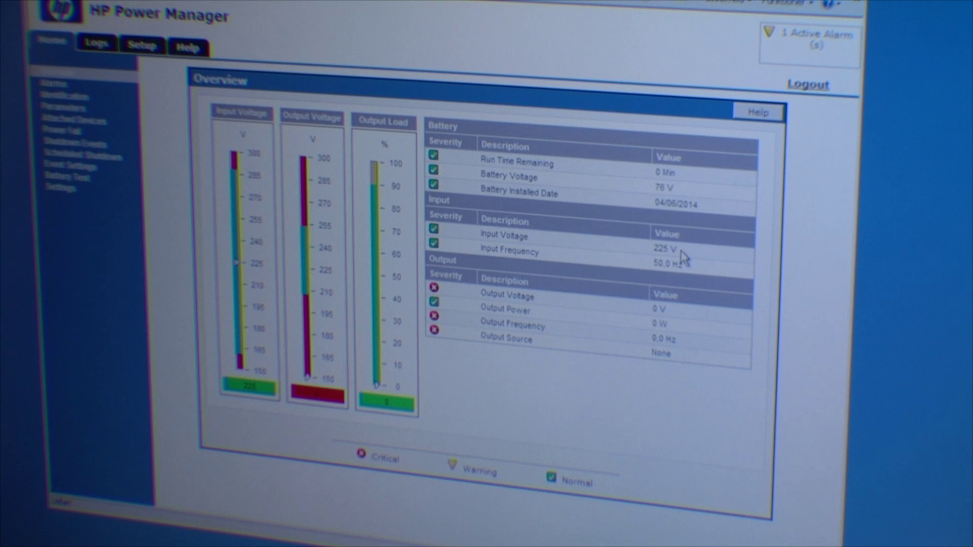
mouse_move(588, 353)
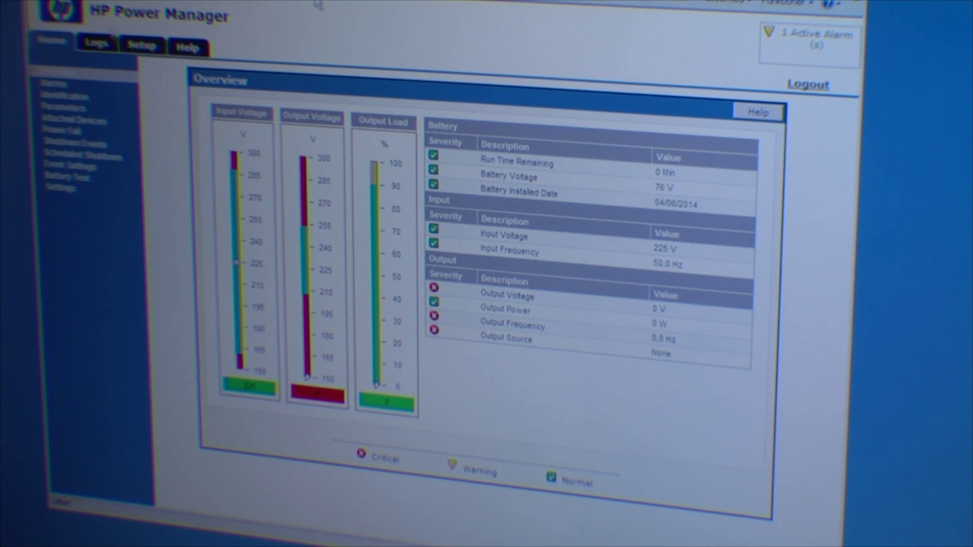
- Review the UPS Detailed event log, then move on to the admin My Account settings
click(97, 43)
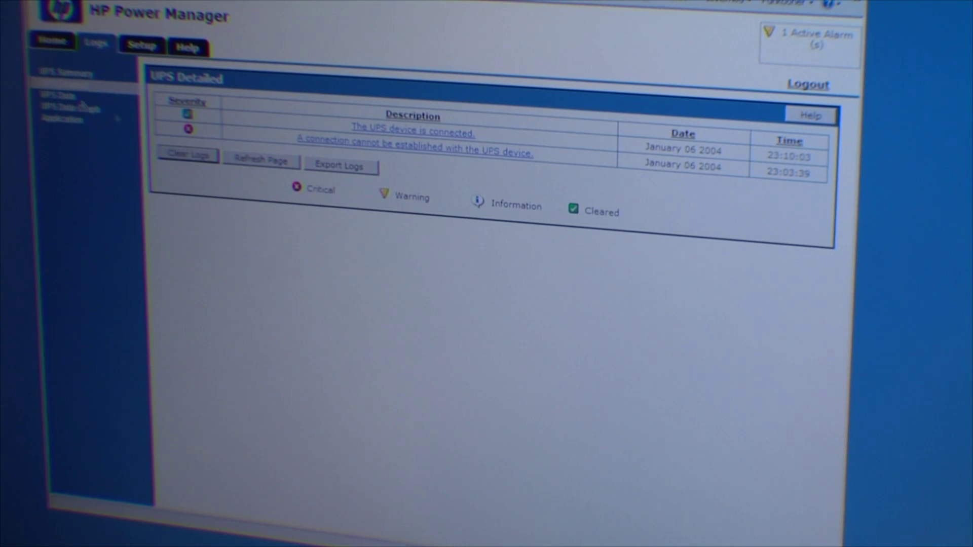
click(142, 43)
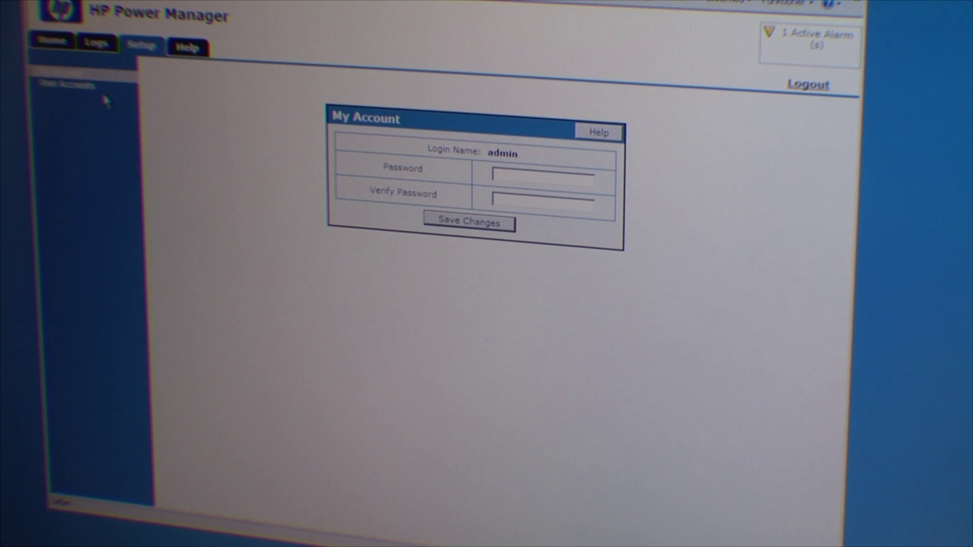
- View the Application log listing server starts, logins, password changes and battery tests
click(96, 42)
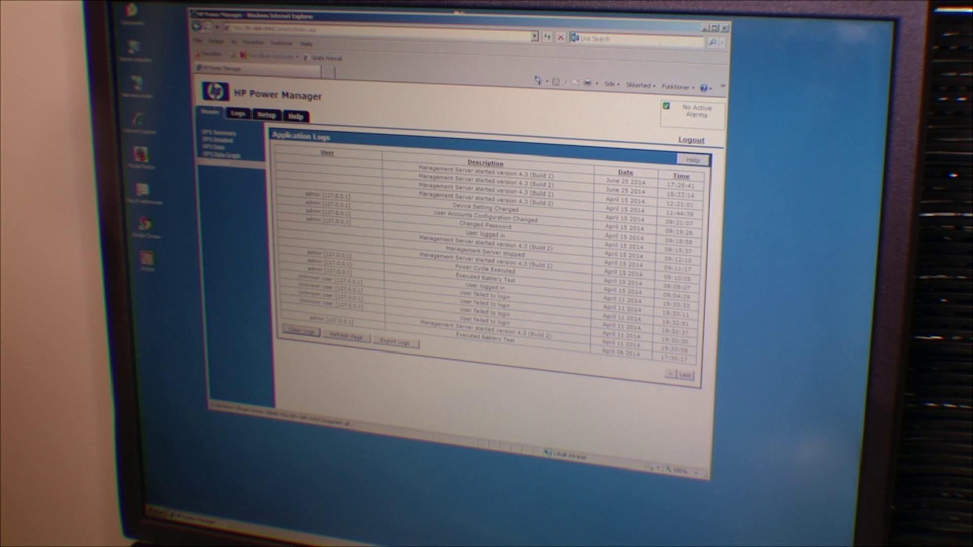
- Review the full UPS Parameters list, then reach the Execute Battery Test page for a 10-second test
click(213, 115)
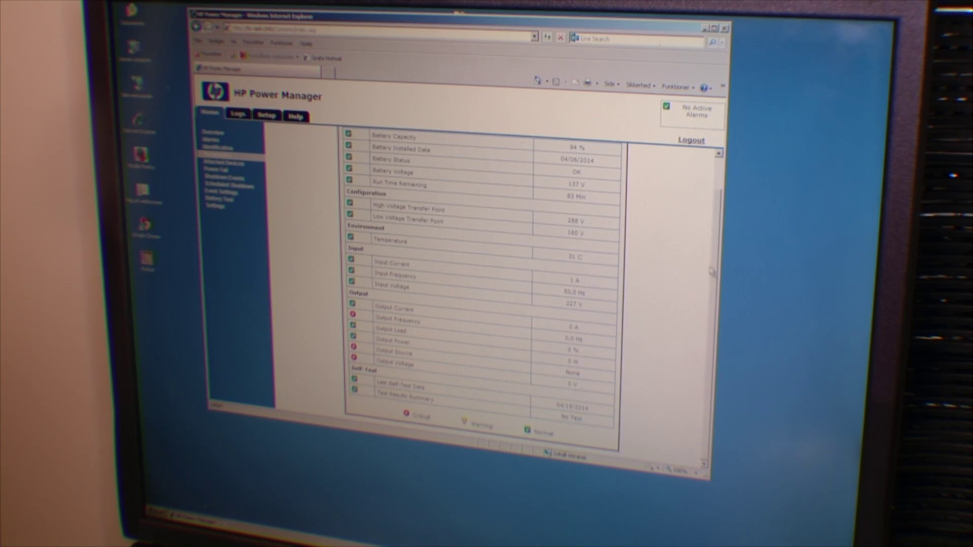
click(223, 162)
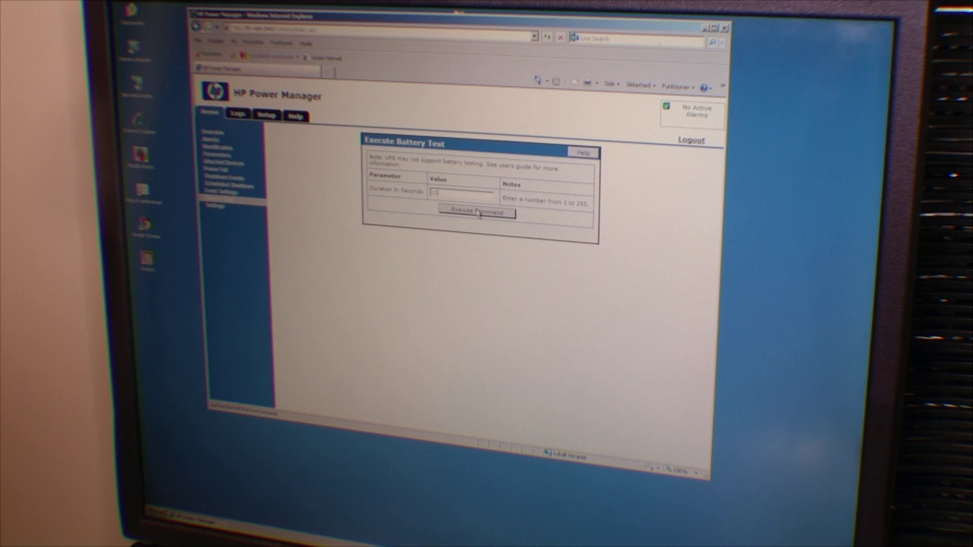
- Run the 10-second battery test and check the UPS Detailed log for discharge and failure events
click(477, 213)
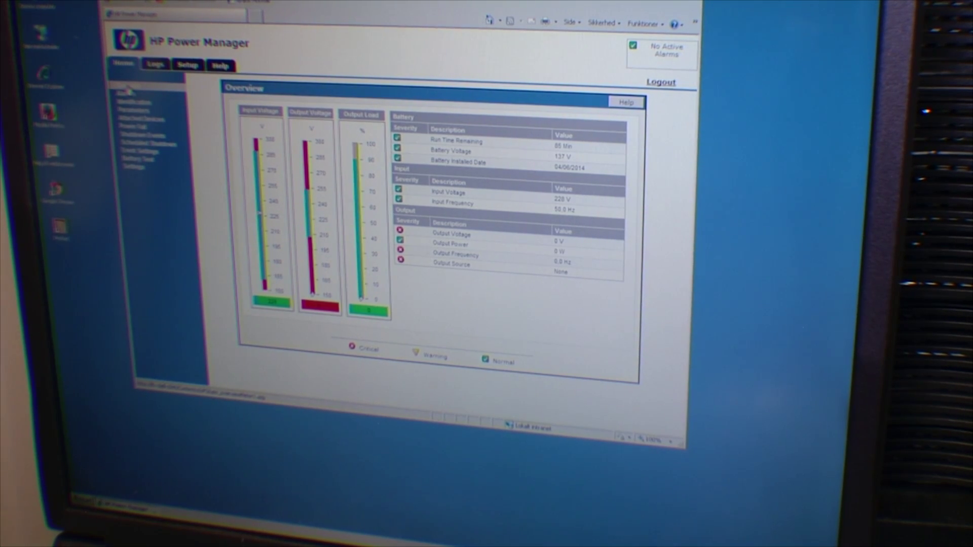
click(155, 65)
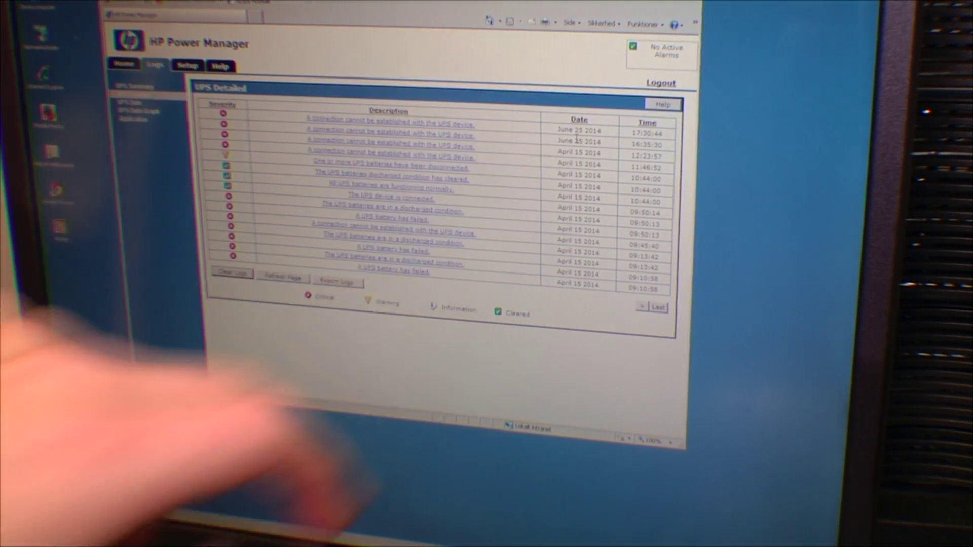